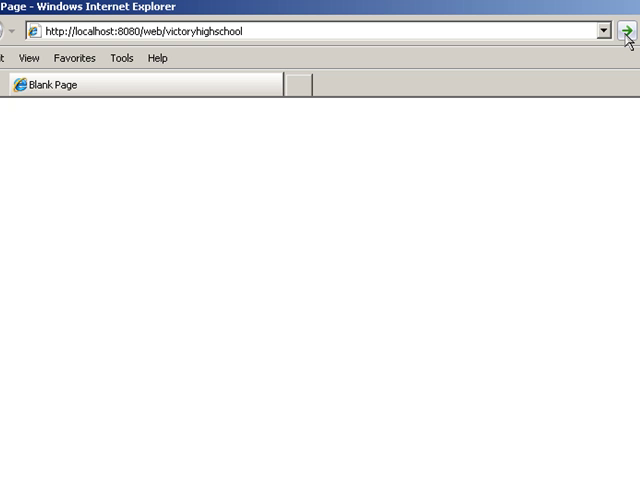
Step: Load the Victory High School site at localhost:8080 and sign in as administrator
{"action": "left_click", "coordinate": [629, 30]}
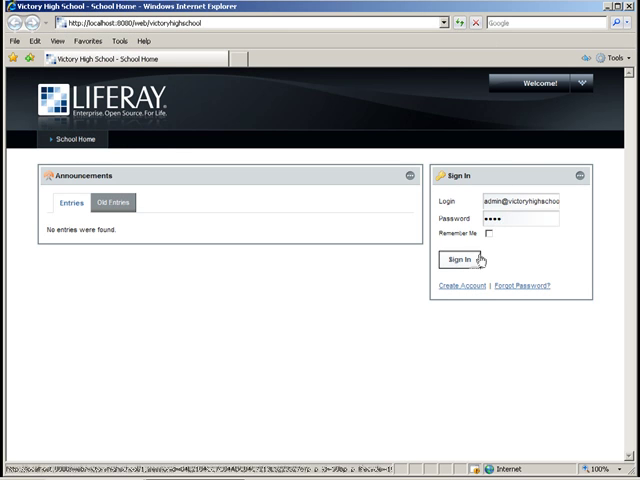
{"action": "left_click", "coordinate": [467, 261]}
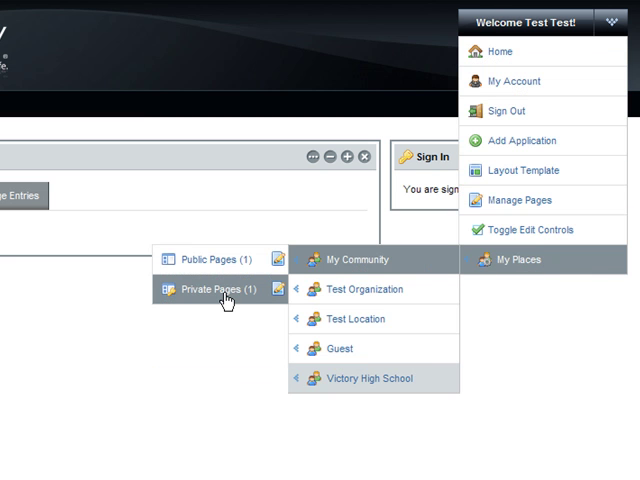
Step: Go to My Community's private pages and show Enterprise Admin's empty User Groups list
{"action": "left_click", "coordinate": [369, 378]}
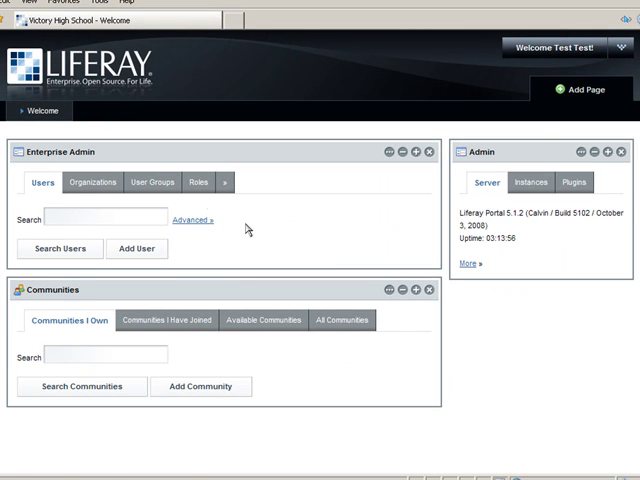
{"action": "left_click", "coordinate": [150, 182]}
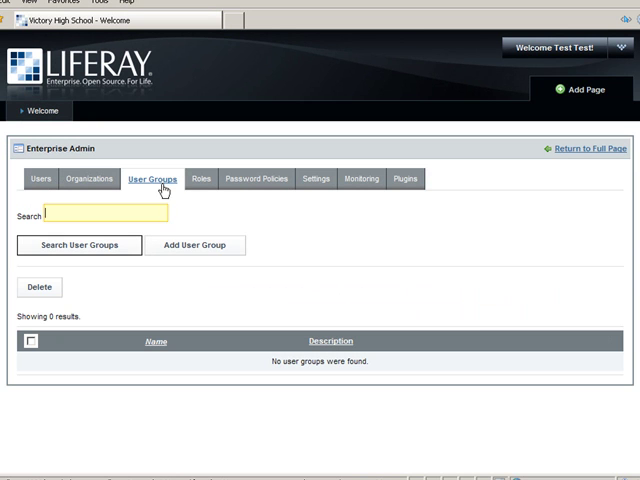
Step: Add user group 'Staff', described 'This group is for all people on staff at Victory High School.'
{"action": "left_click", "coordinate": [196, 245]}
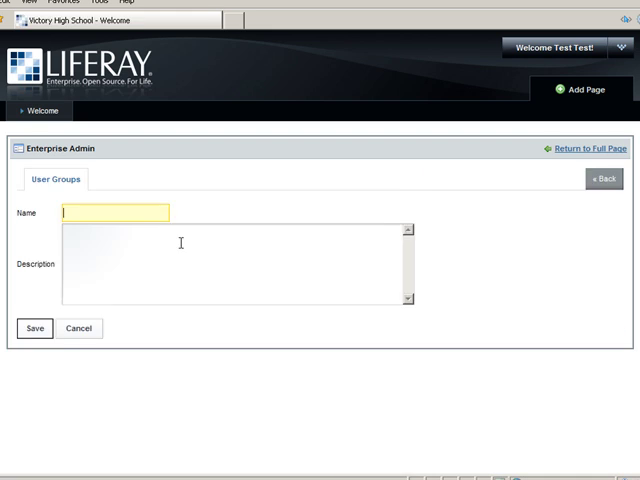
{"action": "type", "text": "Staff"}
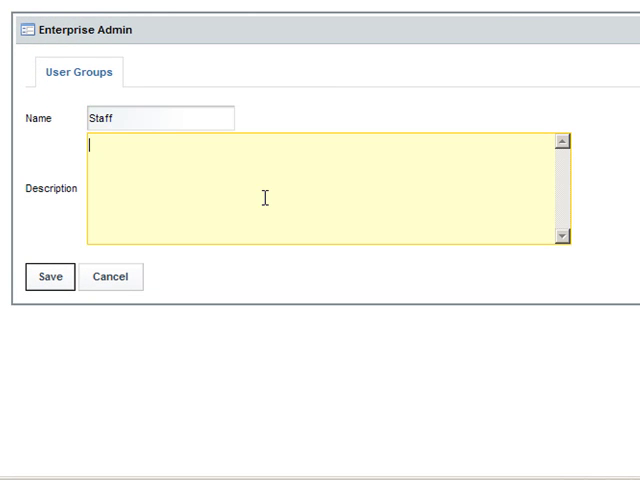
{"action": "type", "text": "This g"}
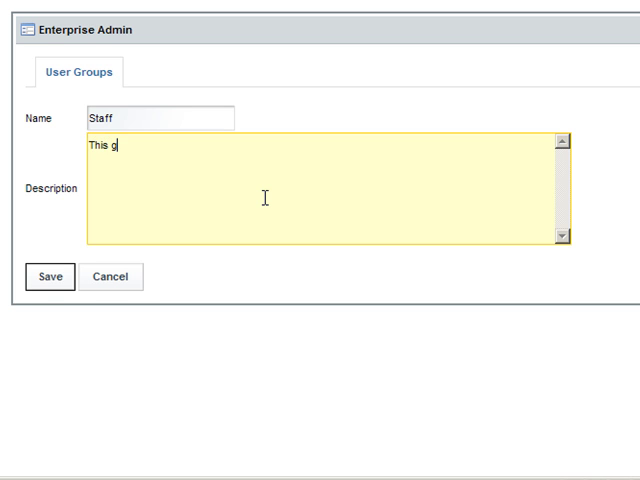
{"action": "type", "text": "roup is for a"}
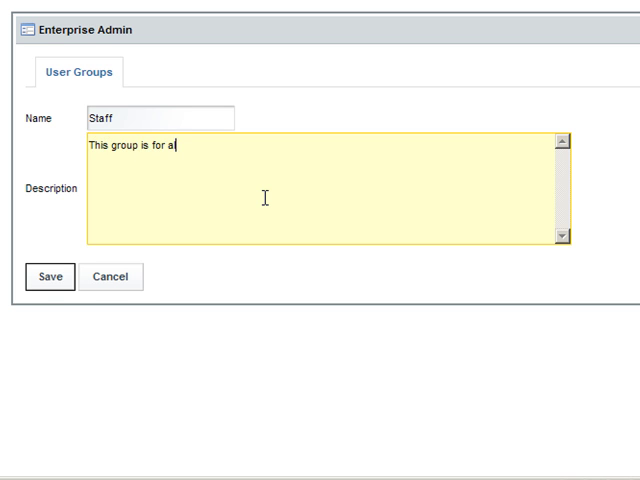
{"action": "type", "text": "ll people on st"}
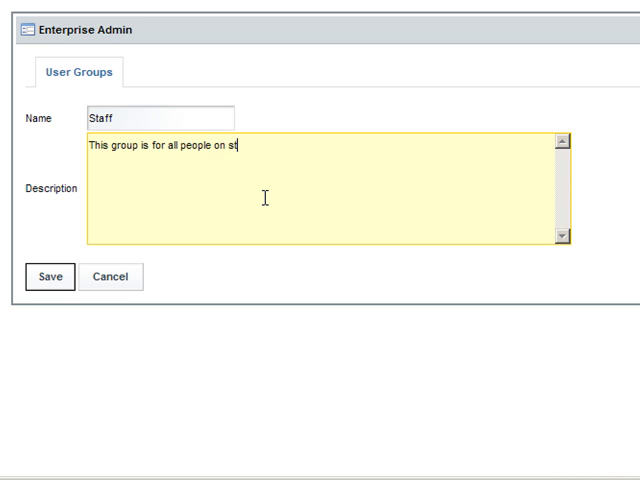
{"action": "type", "text": "aff at Vict"}
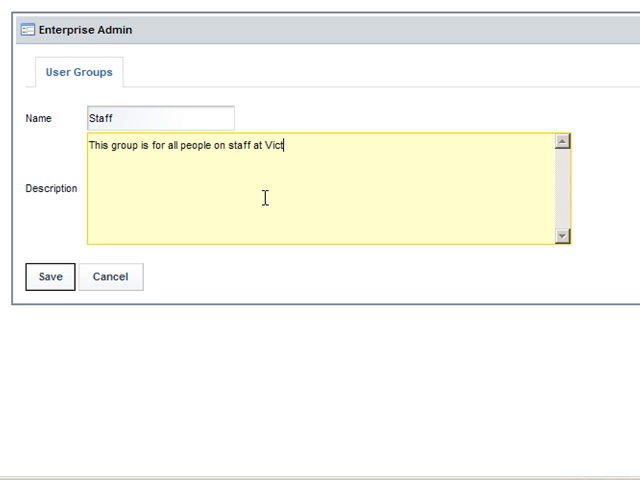
{"action": "type", "text": "ory High S"}
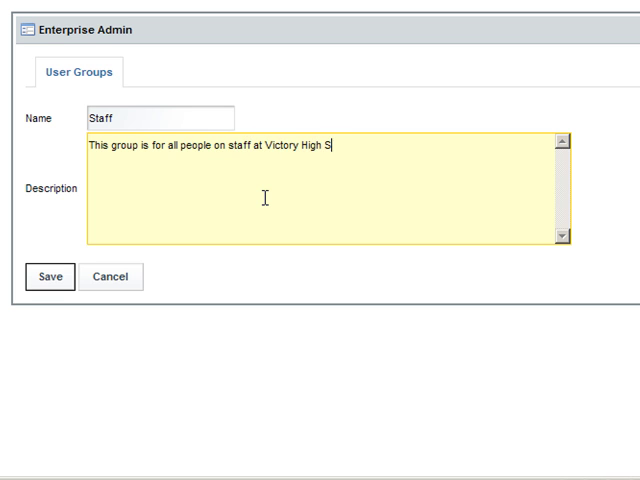
{"action": "type", "text": "chool."}
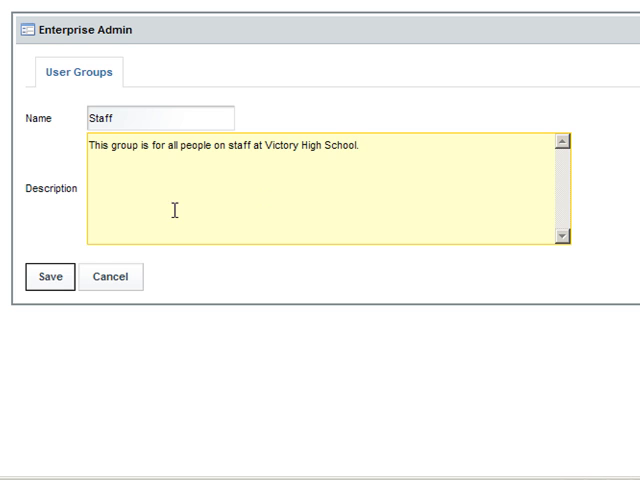
{"action": "left_click", "coordinate": [49, 276]}
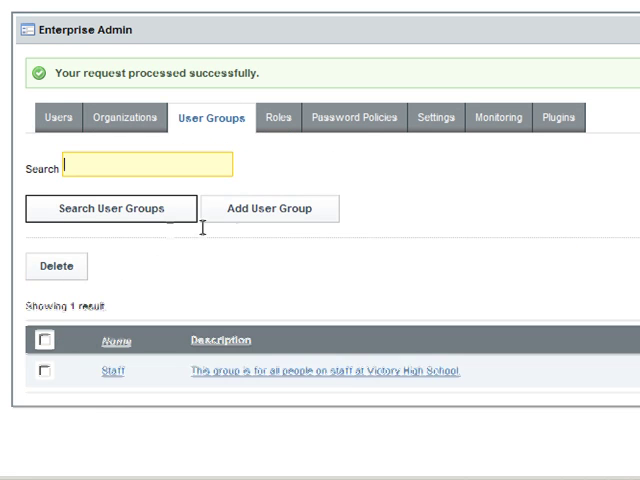
Step: Add user group 'Students', described 'This group is for all students at Victory High School.'
{"action": "left_click", "coordinate": [268, 208]}
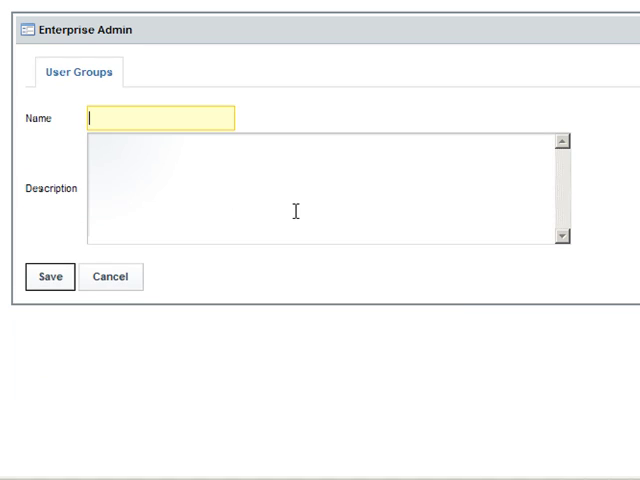
{"action": "type", "text": "S"}
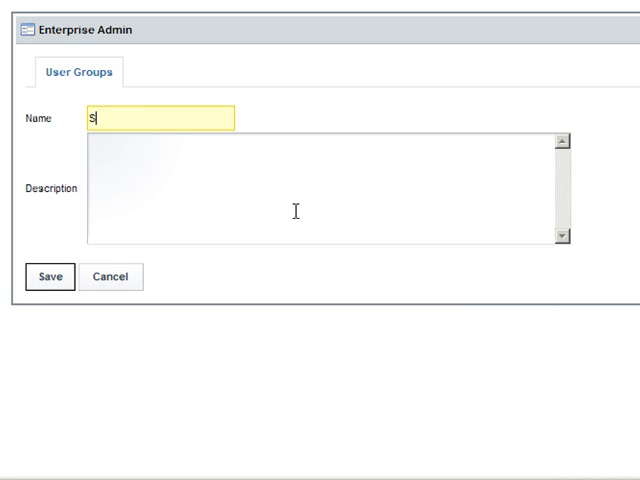
{"action": "type", "text": "tudents"}
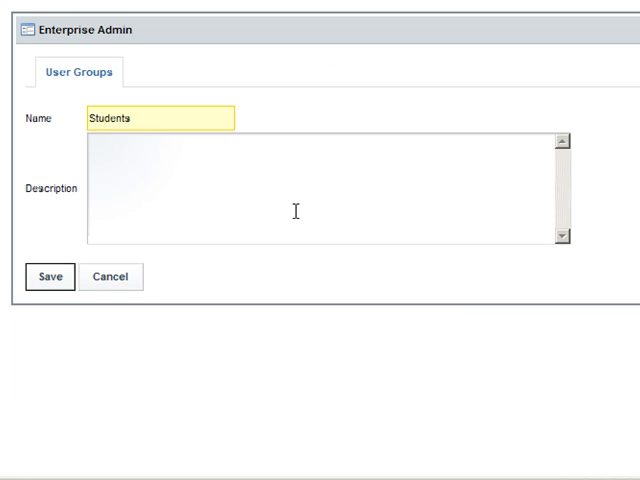
{"action": "type", "text": "This"}
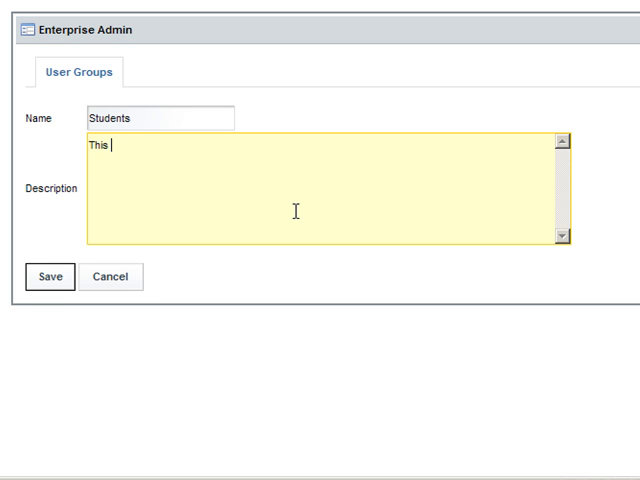
{"action": "type", "text": "group is for a"}
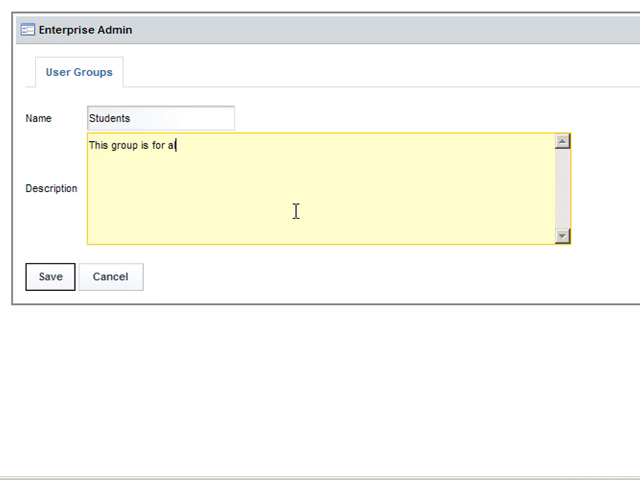
{"action": "type", "text": "ll students"}
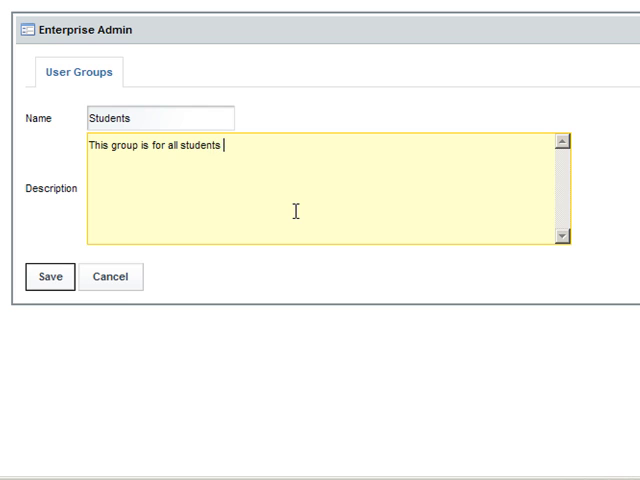
{"action": "type", "text": "at Victory"}
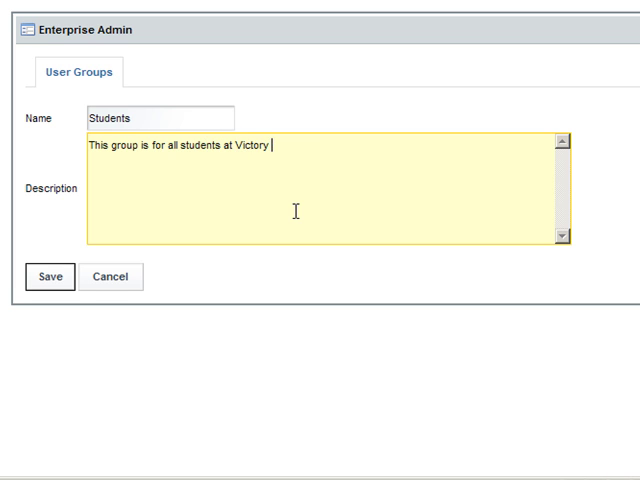
{"action": "type", "text": "High School"}
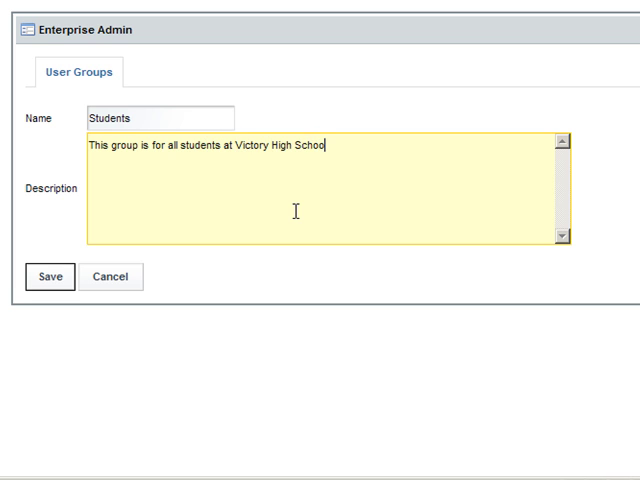
{"action": "type", "text": "."}
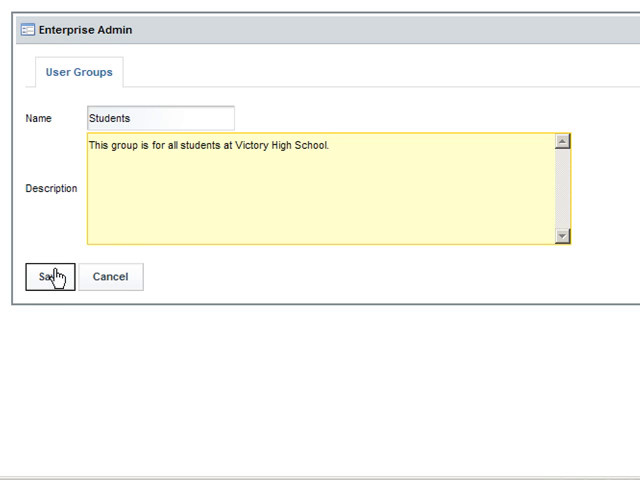
{"action": "left_click", "coordinate": [48, 277]}
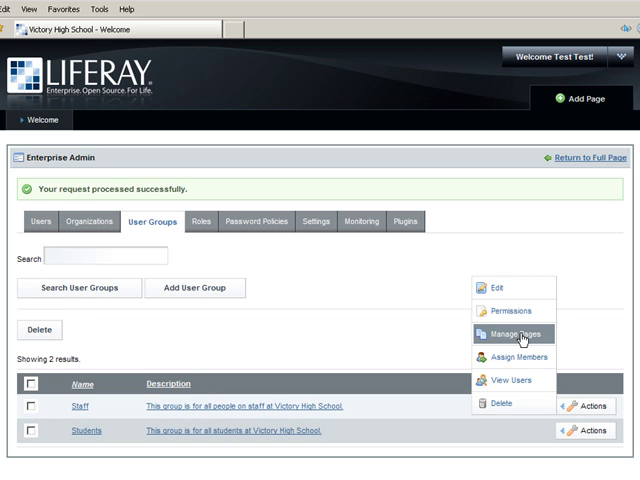
Step: Create a 'My Home' public page in the Staff group's pages and select it
{"action": "left_click", "coordinate": [514, 334]}
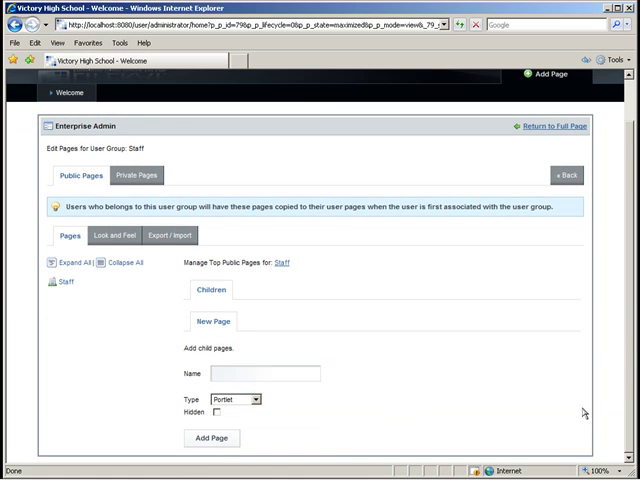
{"action": "type", "text": "M"}
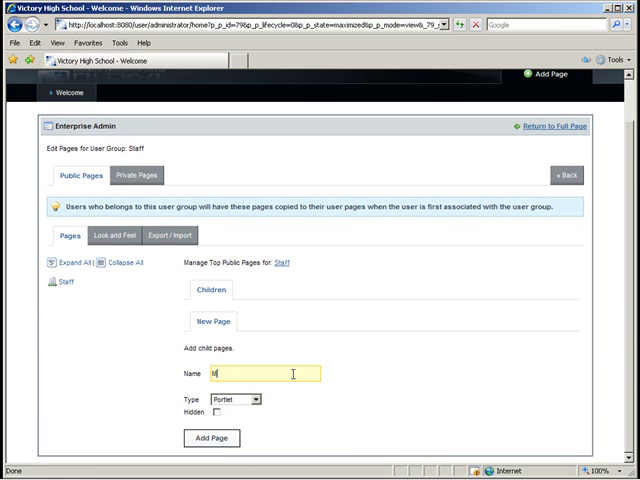
{"action": "type", "text": "y Home"}
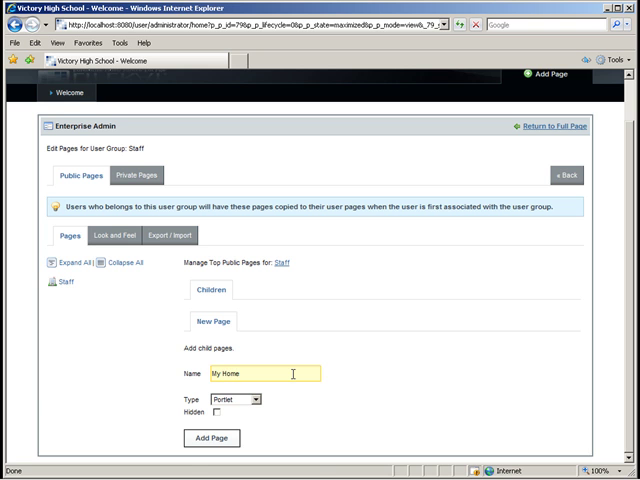
{"action": "left_click", "coordinate": [211, 438]}
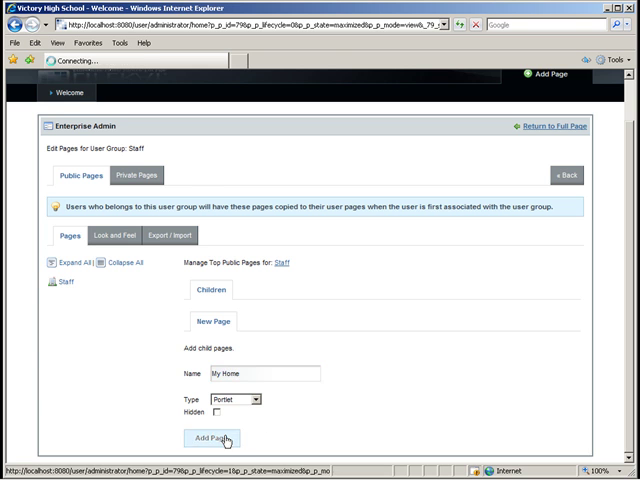
{"action": "left_click", "coordinate": [209, 438]}
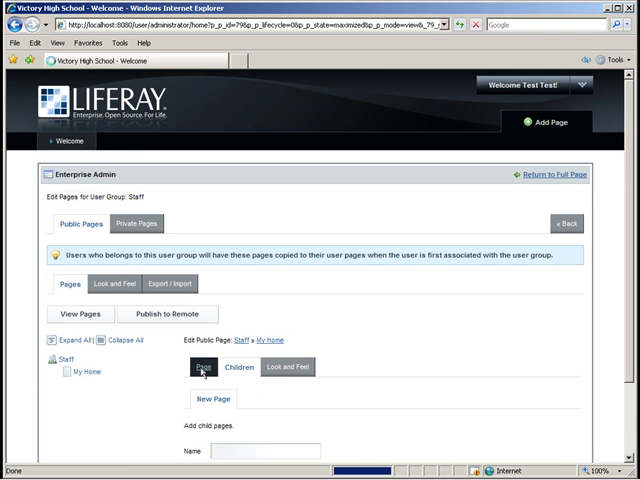
Step: Give the My Home page the friendly URL /myhome and save its settings
{"action": "left_click", "coordinate": [202, 367]}
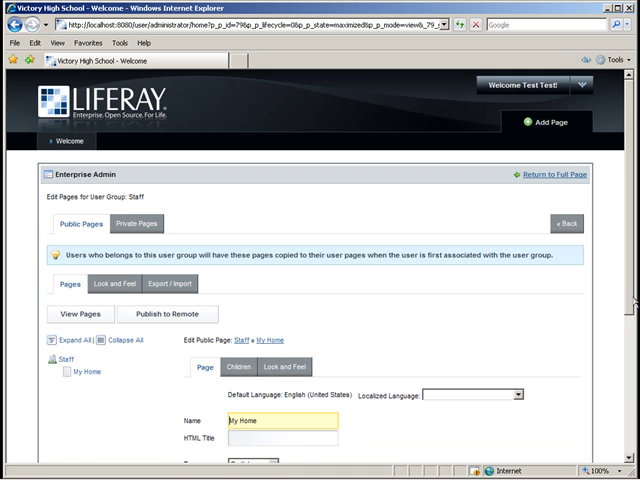
{"action": "scroll", "scroll_direction": "down", "scroll_amount": 3}
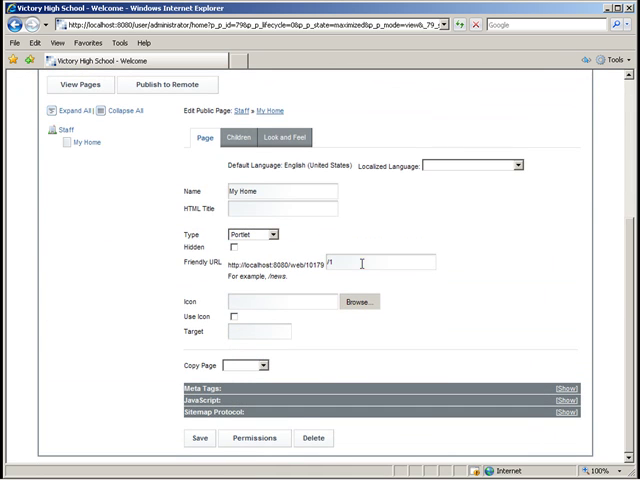
{"action": "left_click", "coordinate": [385, 263]}
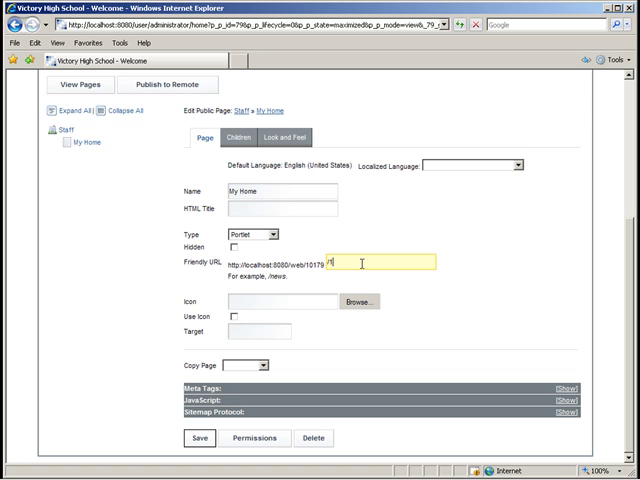
{"action": "type", "text": "my"}
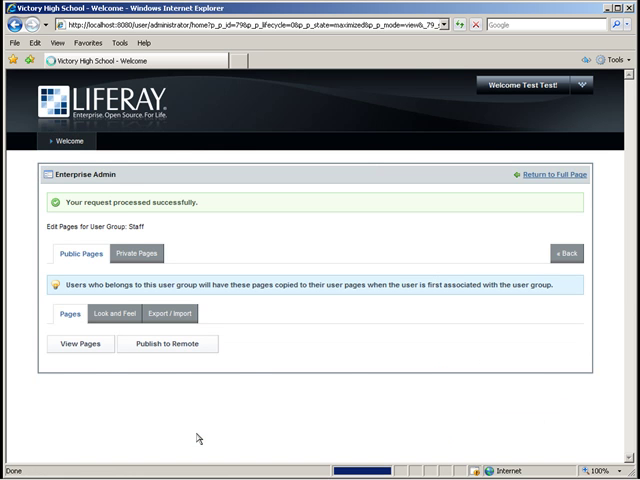
Step: Add Calendar, Alerts and Announcements portlets to the Staff group's My Home page
{"action": "left_click", "coordinate": [80, 344]}
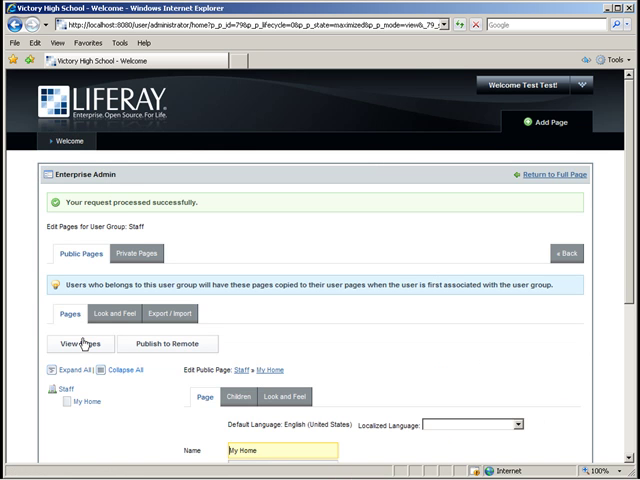
{"action": "left_click", "coordinate": [77, 343]}
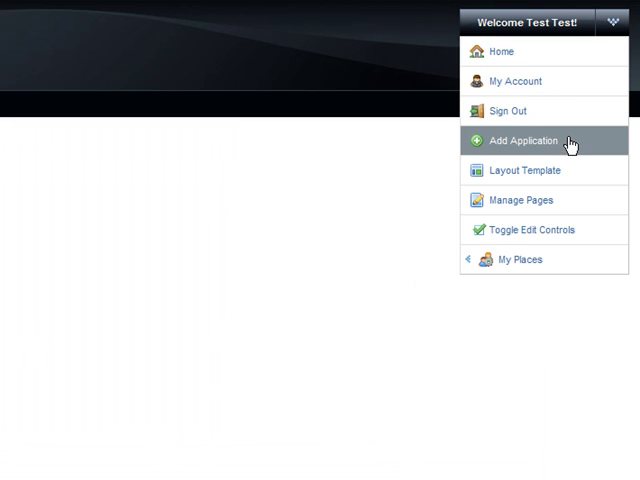
{"action": "left_click", "coordinate": [524, 140]}
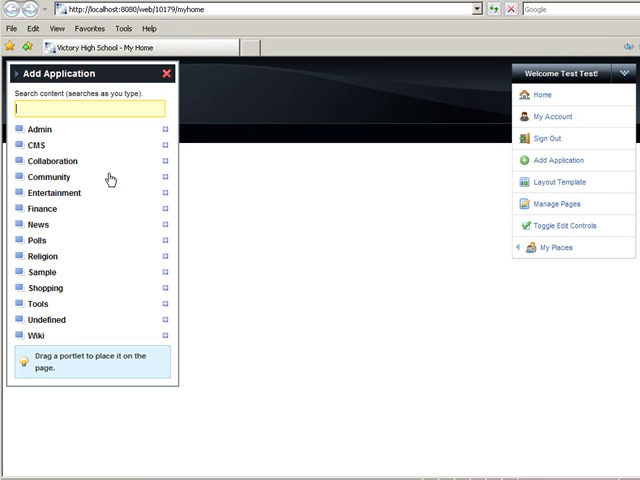
{"action": "left_click", "coordinate": [52, 161]}
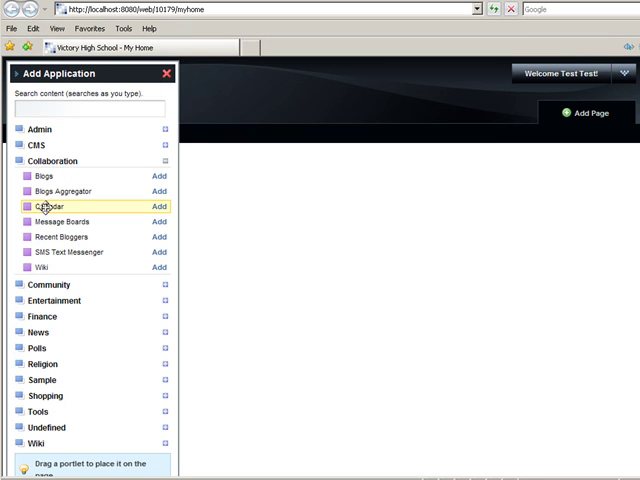
{"action": "left_click", "coordinate": [158, 206]}
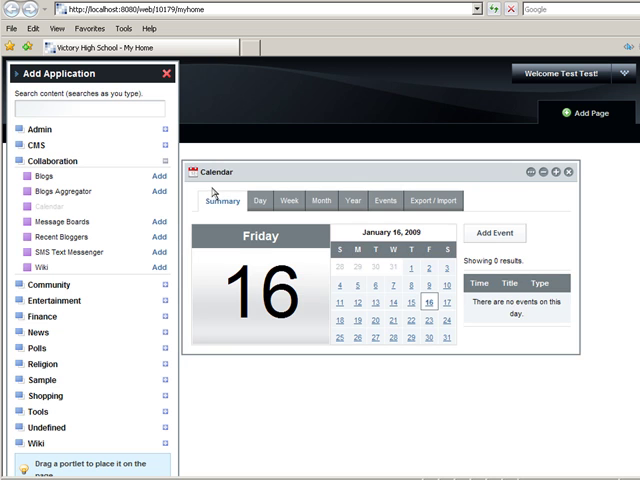
{"action": "left_click", "coordinate": [51, 161]}
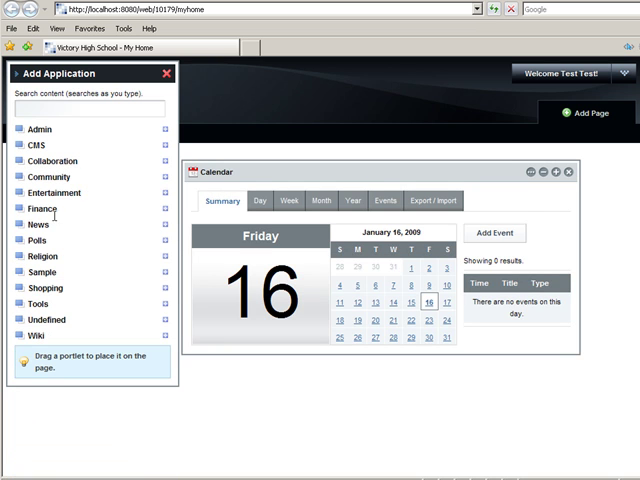
{"action": "left_click", "coordinate": [38, 224]}
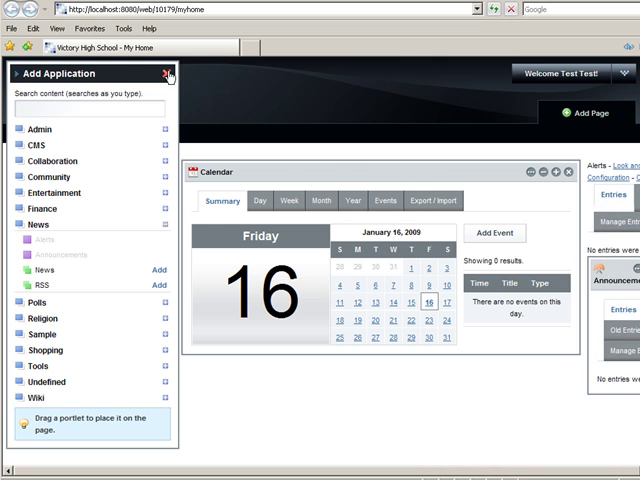
{"action": "left_click", "coordinate": [169, 74]}
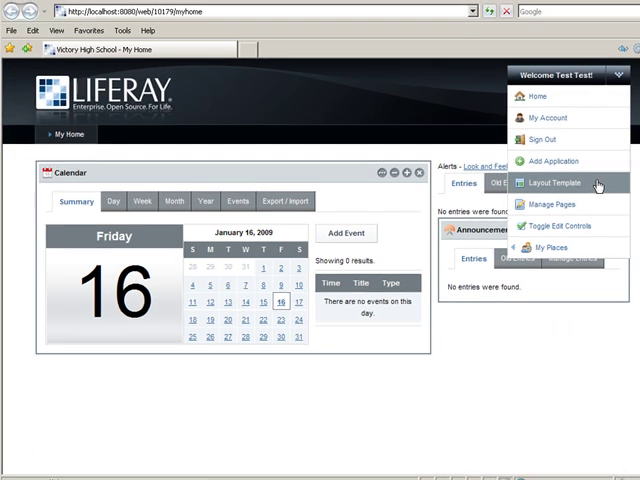
Step: Apply the 2 Columns (70/30) layout template to the My Home page
{"action": "left_click", "coordinate": [550, 182]}
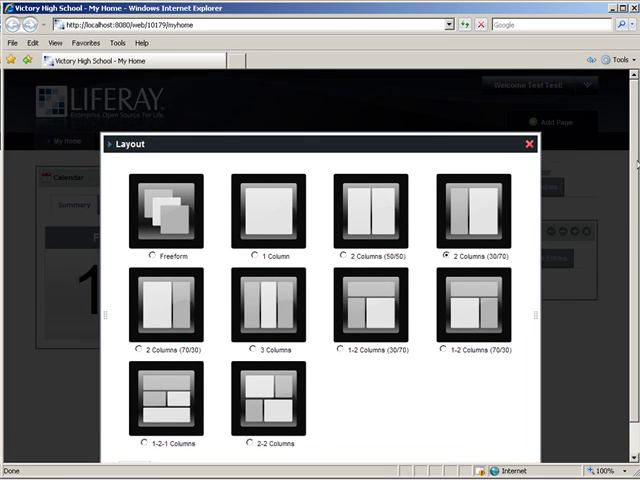
{"action": "left_click", "coordinate": [138, 316]}
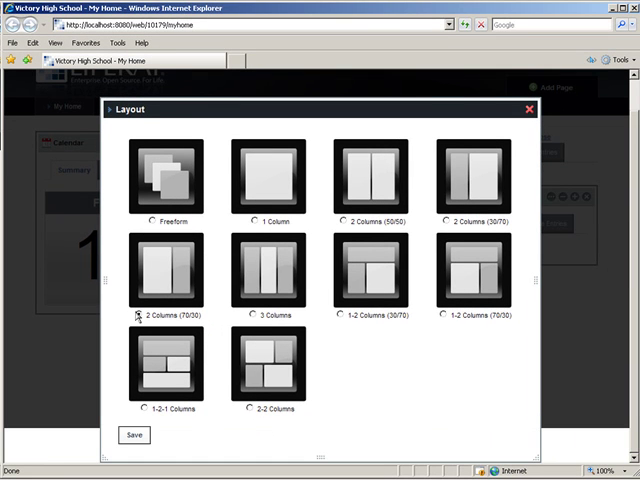
{"action": "left_click", "coordinate": [133, 435]}
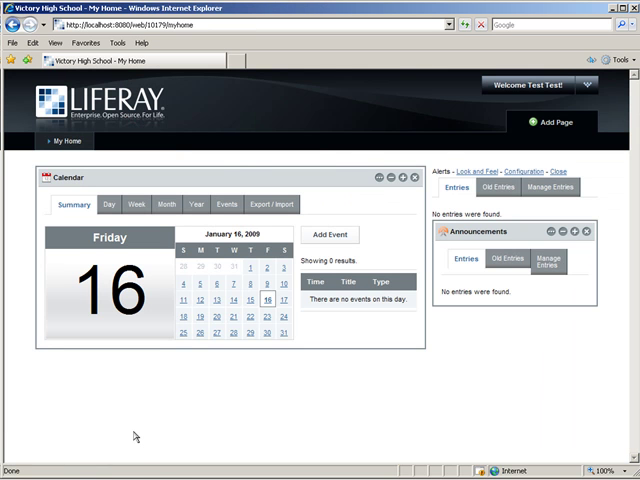
{"action": "mouse_move", "coordinate": [530, 277]}
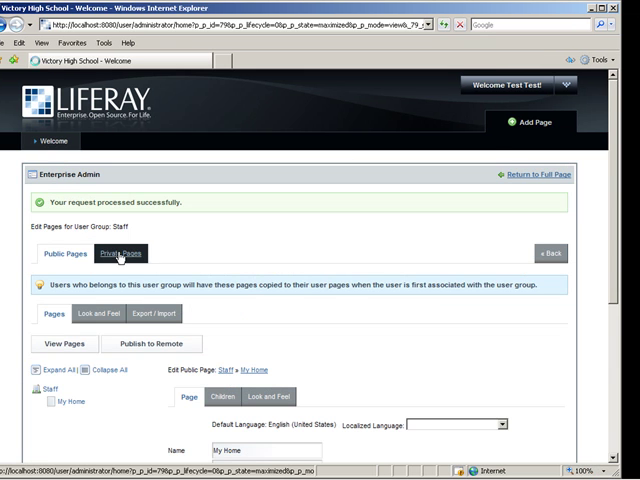
Step: Create the Staff group's private page 'My Content' with friendly URL /mycontent
{"action": "left_click", "coordinate": [112, 252]}
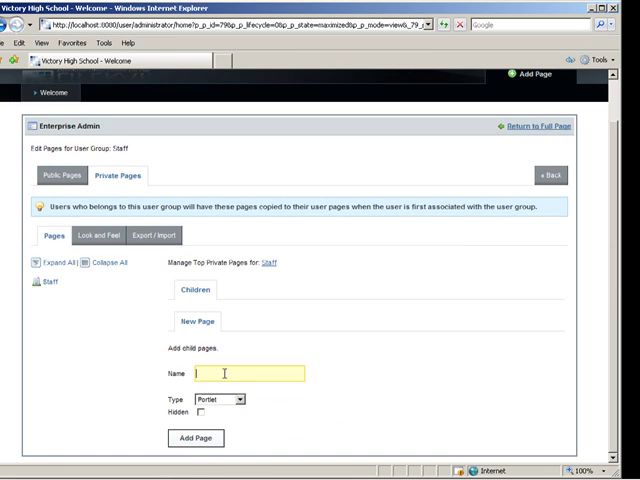
{"action": "type", "text": "My Conte"}
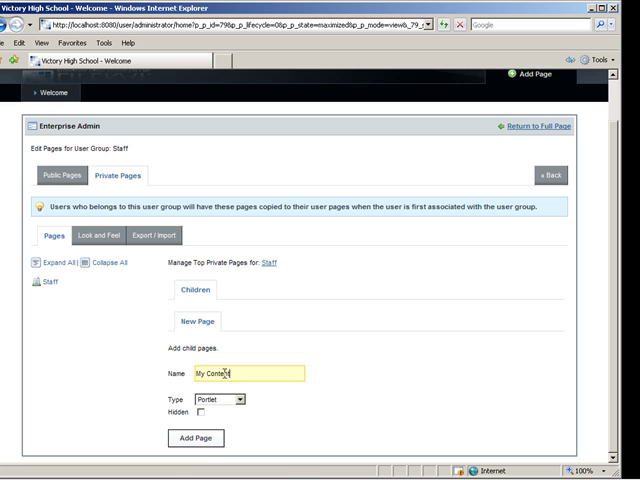
{"action": "left_click", "coordinate": [196, 437]}
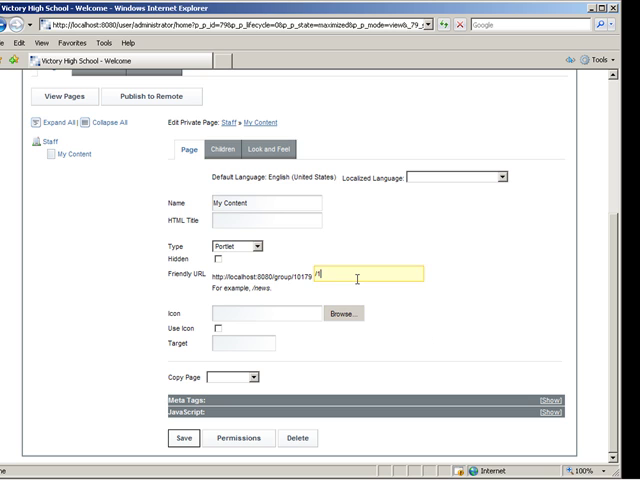
{"action": "type", "text": "myc"}
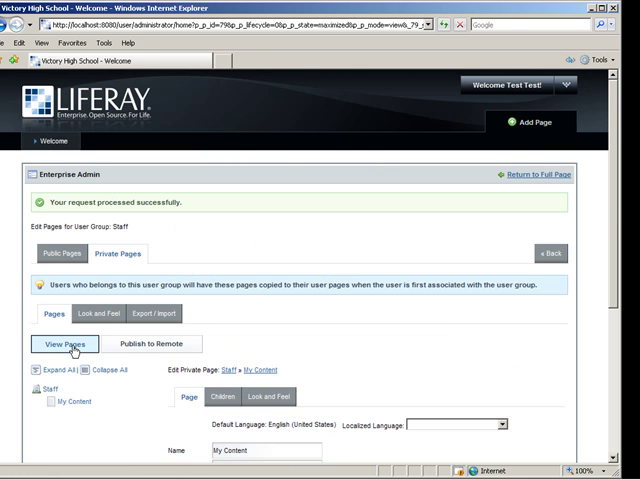
Step: Add Blogs and Communities portlets to the private My Content page and close the panel
{"action": "left_click", "coordinate": [62, 344]}
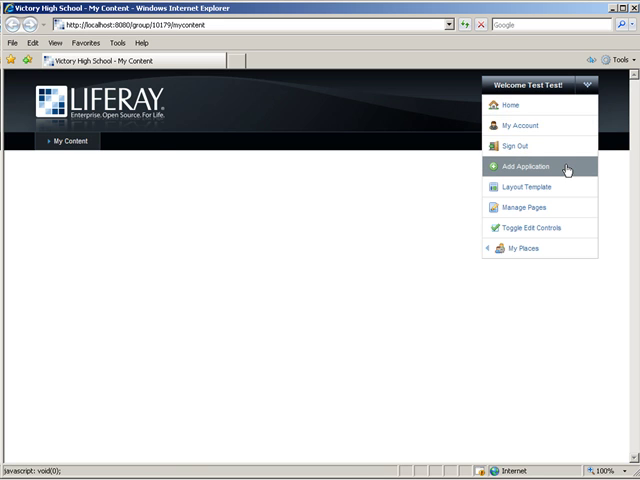
{"action": "left_click", "coordinate": [521, 166]}
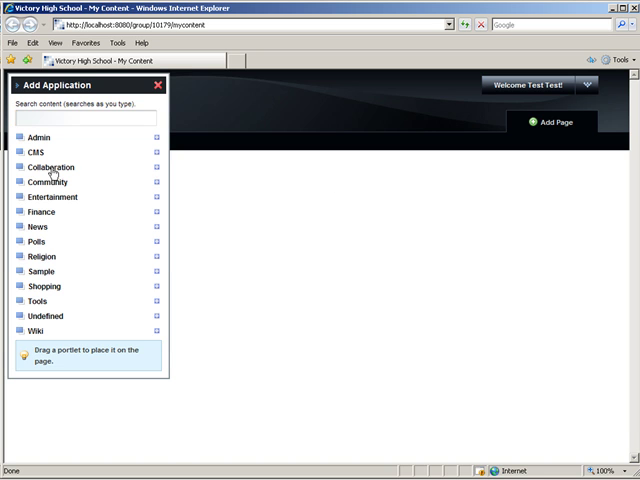
{"action": "left_click", "coordinate": [49, 167]}
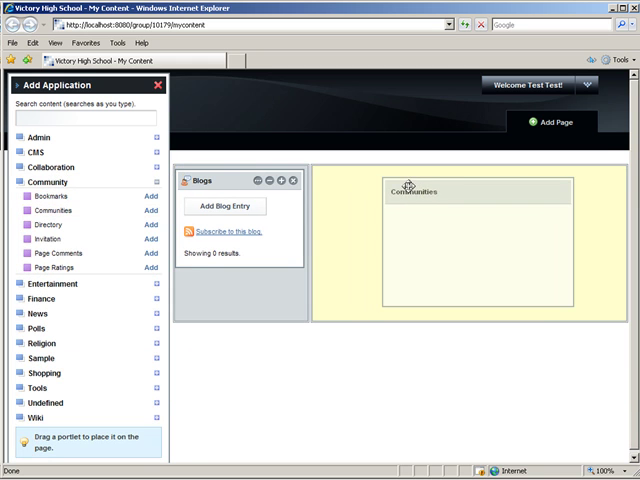
{"action": "left_click", "coordinate": [150, 210]}
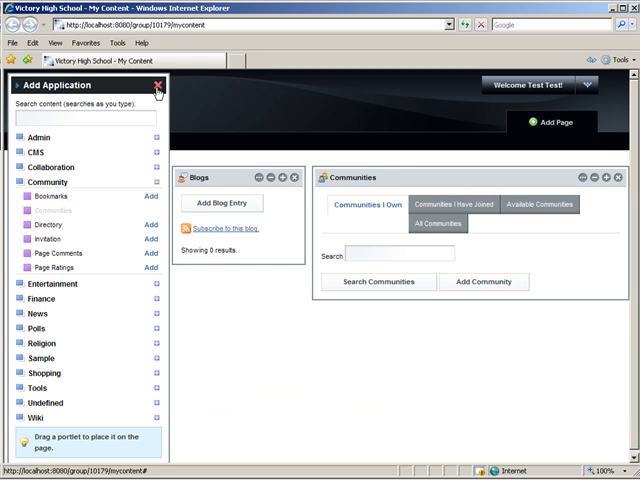
{"action": "left_click", "coordinate": [159, 85]}
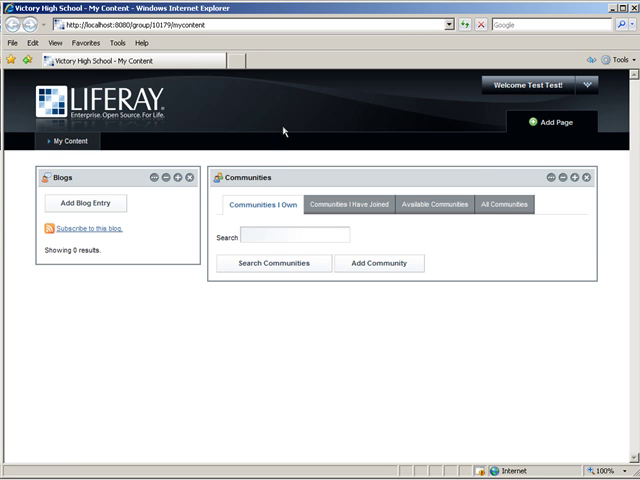
{"action": "left_click", "coordinate": [592, 84]}
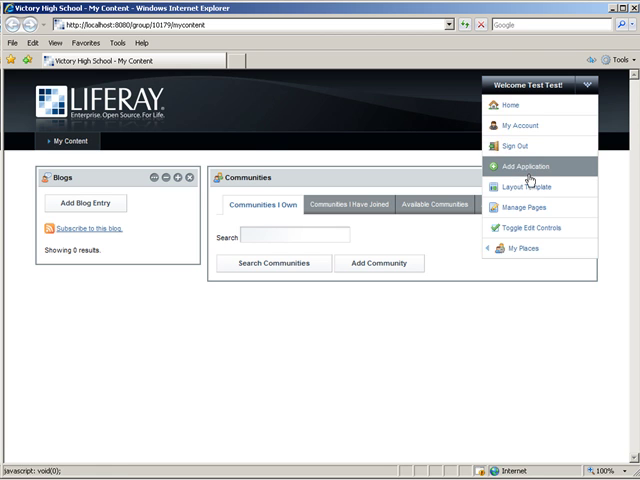
Step: Apply the 2 Columns (50/50) layout template to the Staff group's My Content page
{"action": "left_click", "coordinate": [520, 187]}
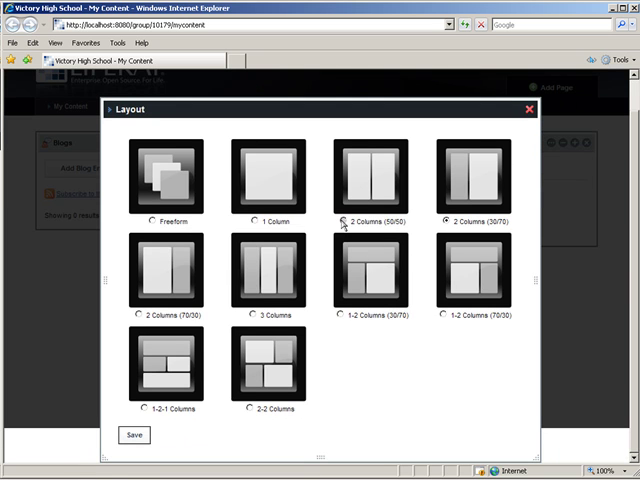
{"action": "left_click", "coordinate": [133, 435]}
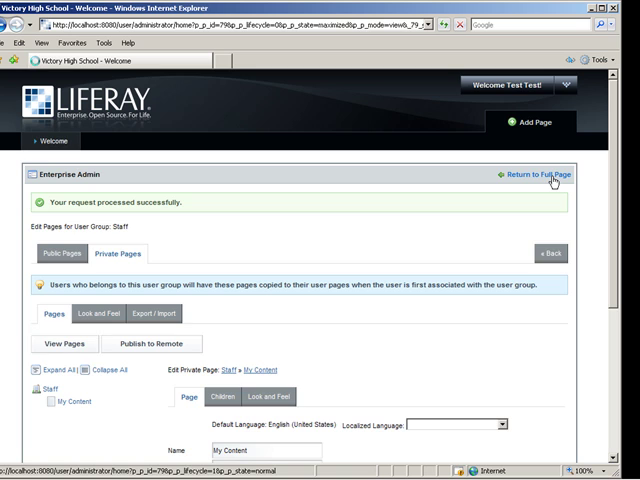
Step: Return to the full Welcome page and start a new user in Enterprise Admin
{"action": "left_click", "coordinate": [548, 172]}
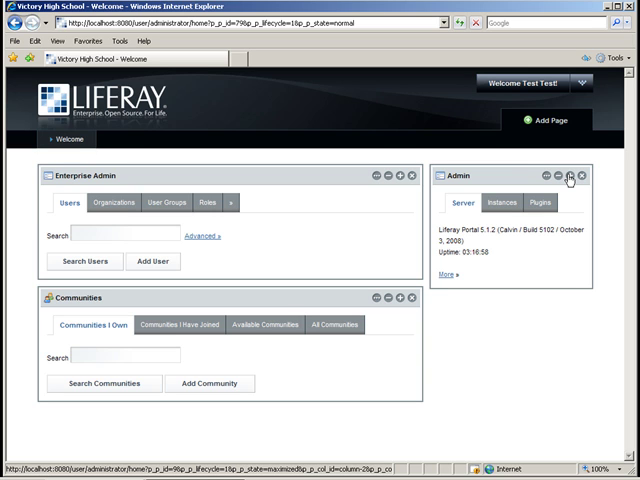
{"action": "mouse_move", "coordinate": [350, 282]}
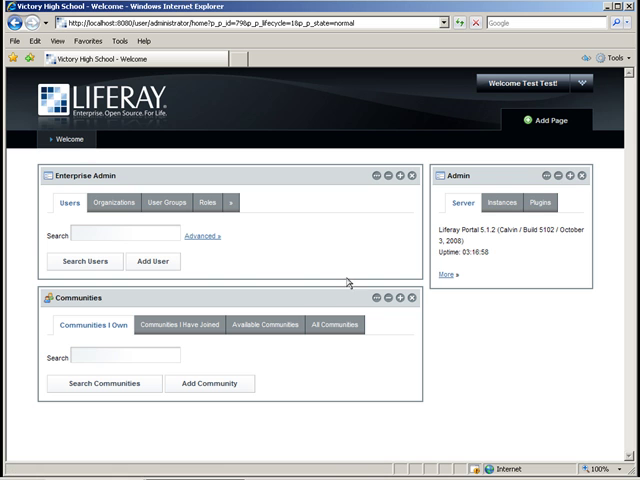
{"action": "left_click", "coordinate": [152, 261]}
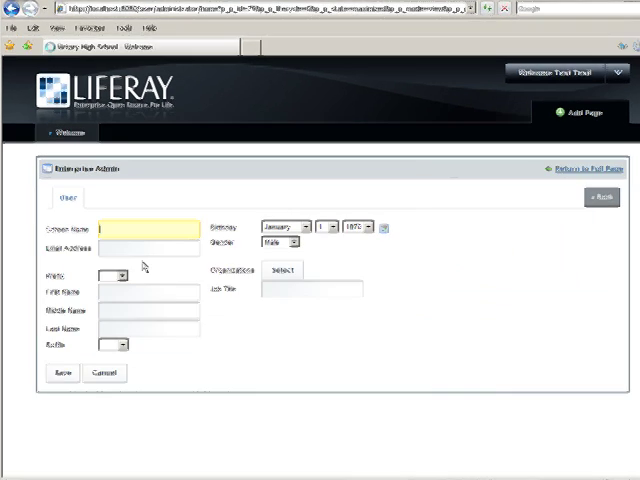
Step: Save user janitorjames with a victoryhighschool.com email and name janitor james
{"action": "type", "text": "janit"}
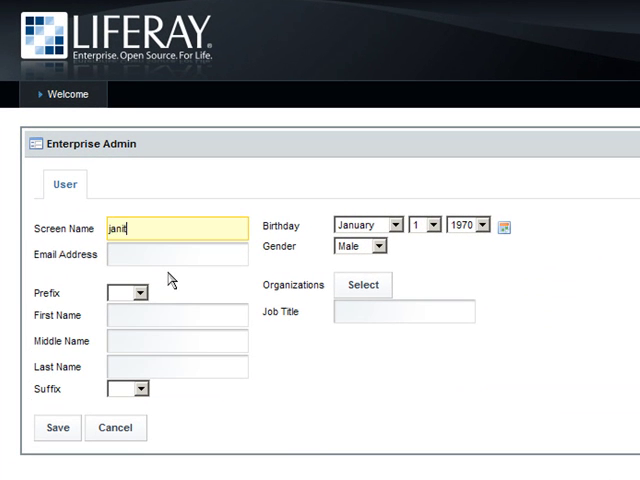
{"action": "type", "text": "orjames"}
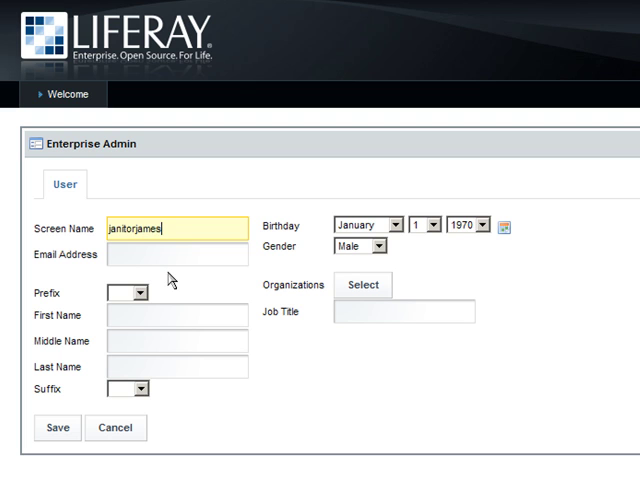
{"action": "left_click", "coordinate": [178, 255]}
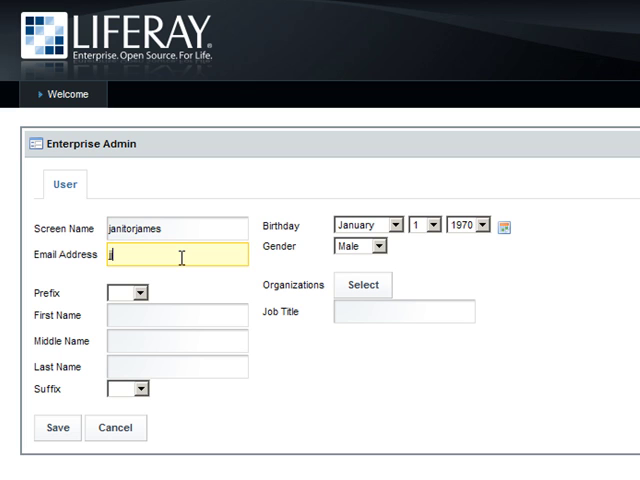
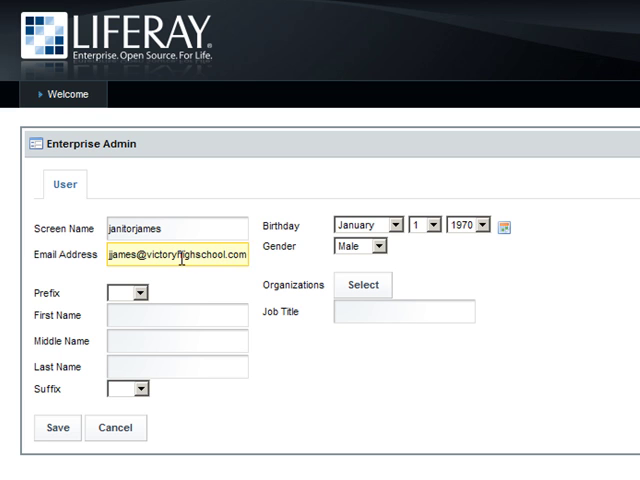
{"action": "type", "text": "jan"}
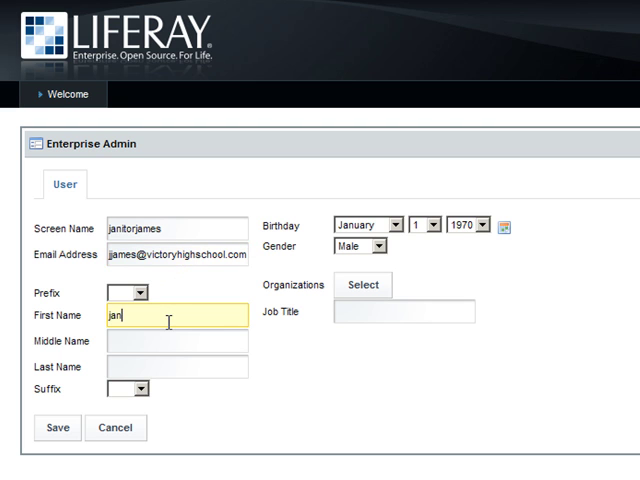
{"action": "type", "text": "itor"}
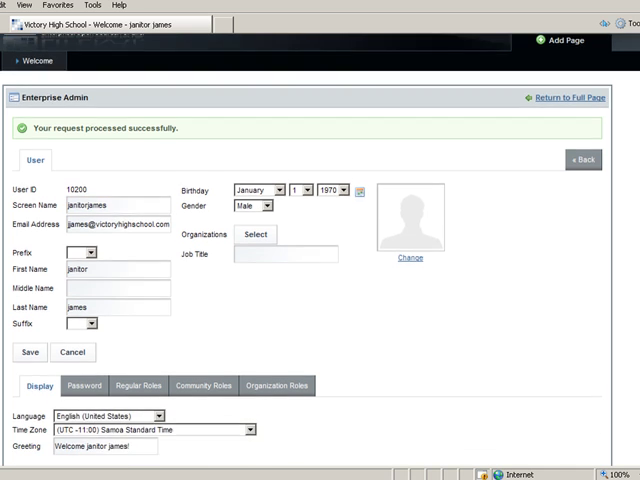
Step: Set and save janitorjames's password, then return to the full Welcome admin page
{"action": "left_click", "coordinate": [85, 385]}
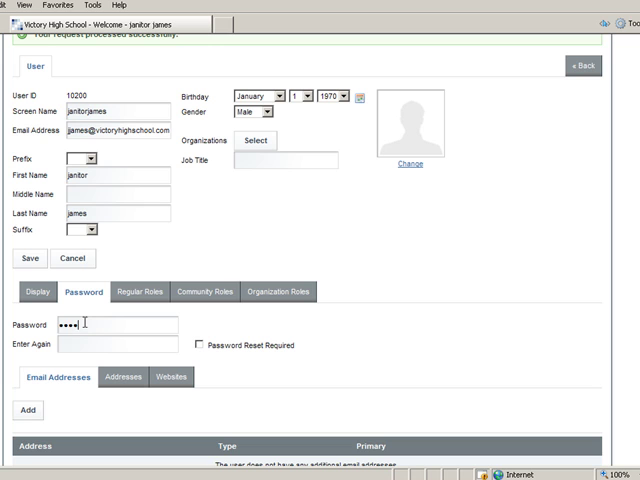
{"action": "type", "text": "••••"}
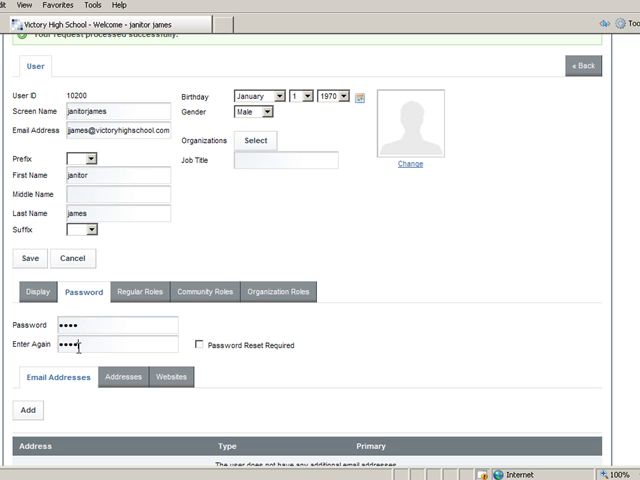
{"action": "left_click", "coordinate": [30, 258]}
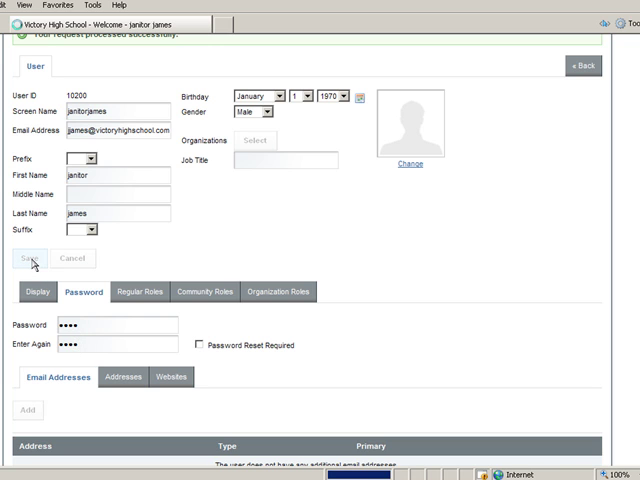
{"action": "left_click", "coordinate": [564, 149]}
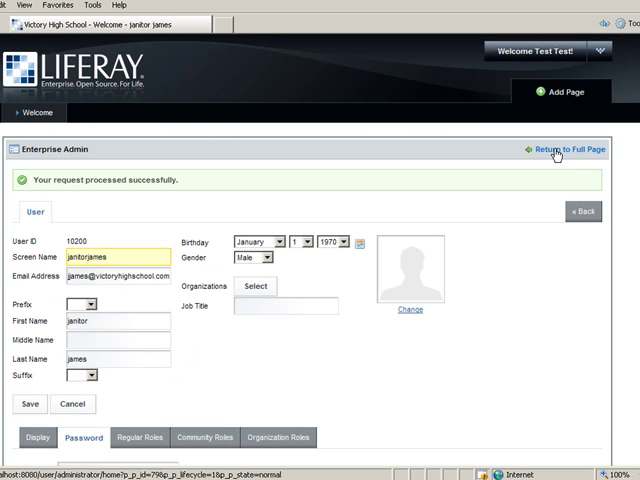
{"action": "left_click", "coordinate": [562, 149]}
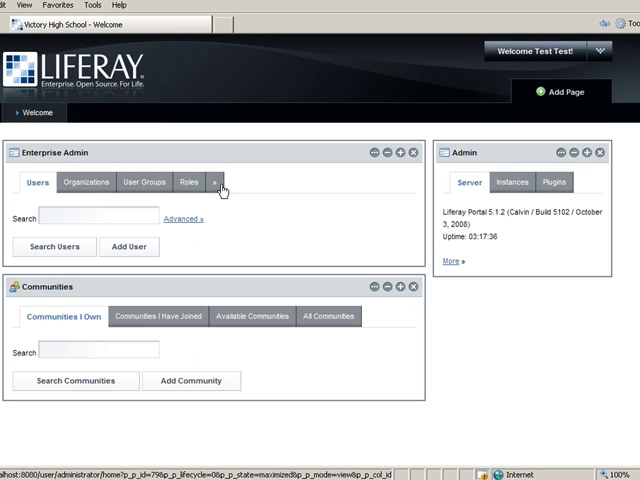
Step: Add janitorjames to the Staff user group through Assign Members and Update Associations
{"action": "left_click", "coordinate": [145, 181]}
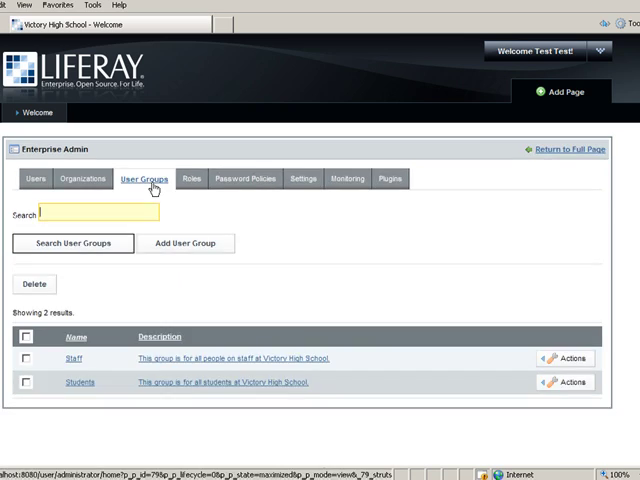
{"action": "left_click", "coordinate": [570, 358]}
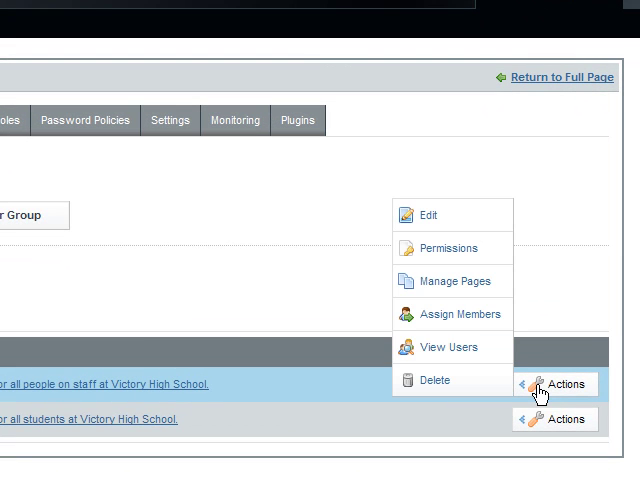
{"action": "left_click", "coordinate": [443, 313]}
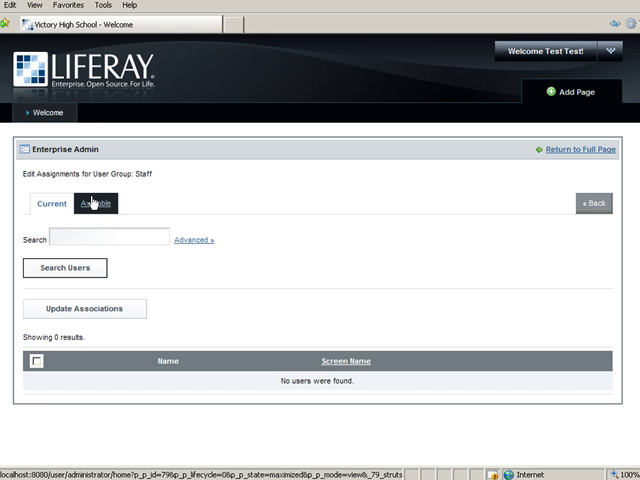
{"action": "left_click", "coordinate": [94, 203]}
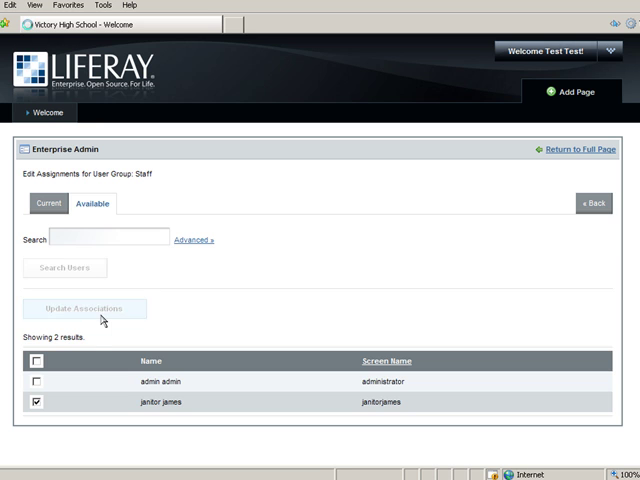
{"action": "left_click", "coordinate": [86, 309]}
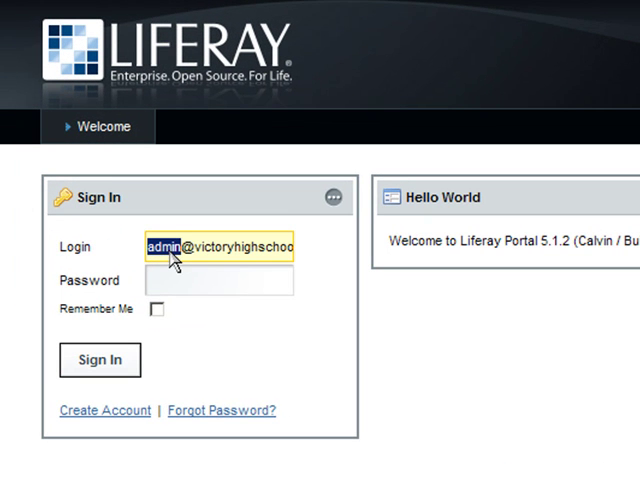
Step: Sign in as janitor james with his email and password
{"action": "type", "text": "jjames"}
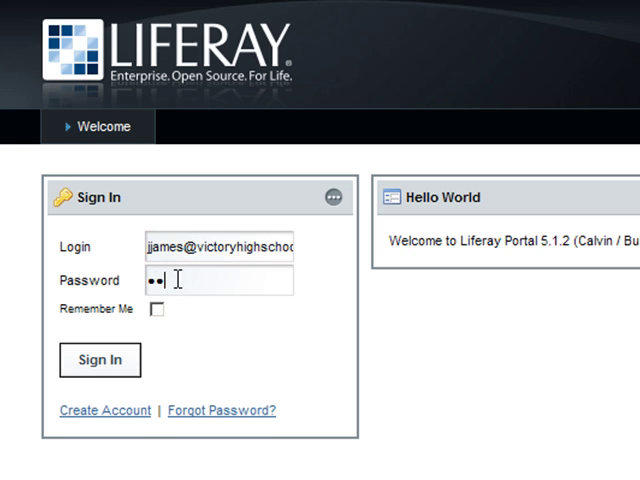
{"action": "type", "text": "••"}
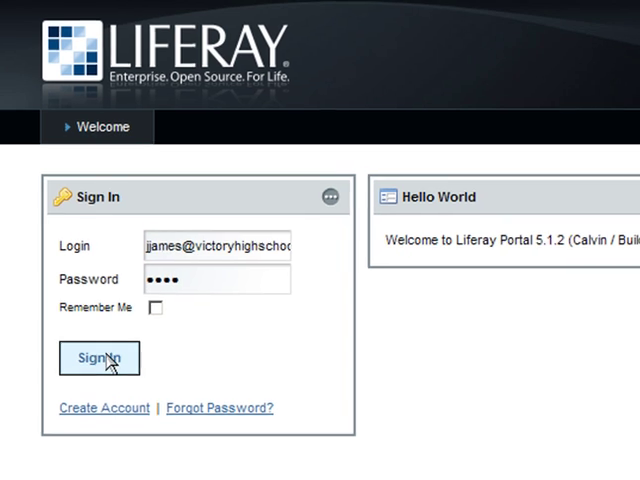
{"action": "left_click", "coordinate": [99, 358]}
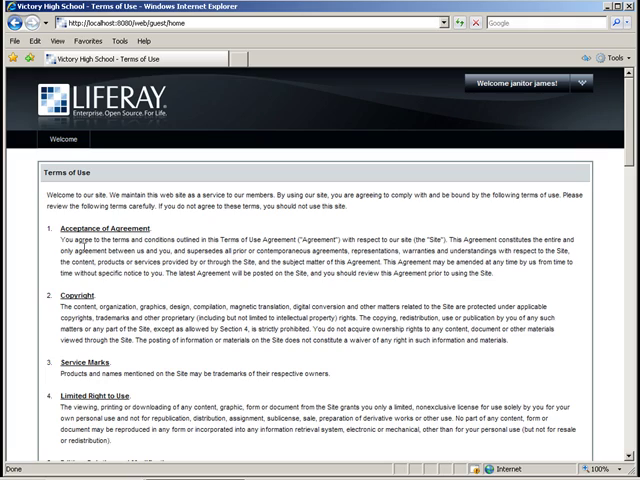
Step: Scroll through the Terms of Use to reach janitor james's My Content page
{"action": "scroll", "scroll_direction": "down", "scroll_amount": 3}
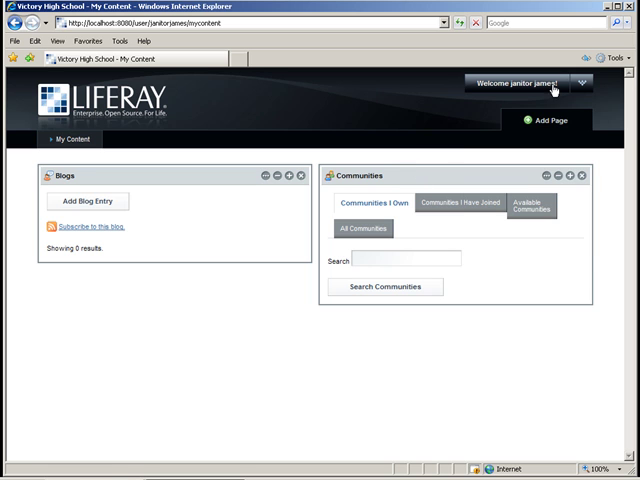
Step: Sign janitor james out through the Welcome dock menu
{"action": "left_click", "coordinate": [581, 83]}
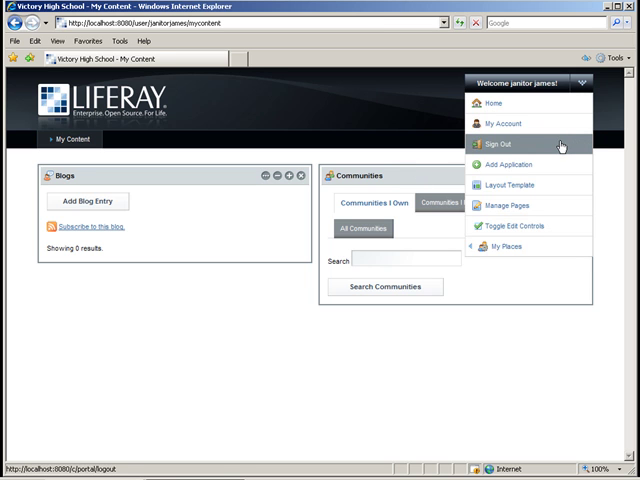
{"action": "left_click", "coordinate": [500, 143]}
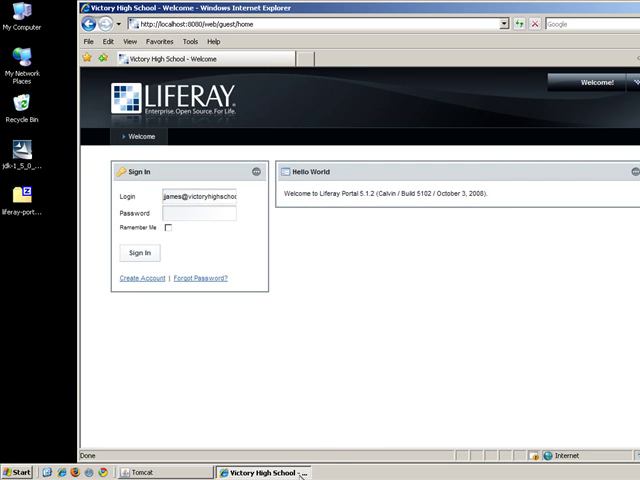
Step: Browse to the Liferay webapps ROOT\WEB-INF\classes folder
{"action": "double_click", "coordinate": [20, 14]}
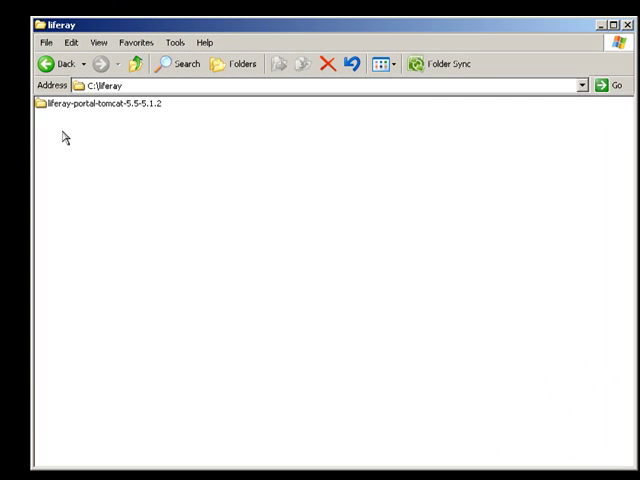
{"action": "double_click", "coordinate": [100, 105]}
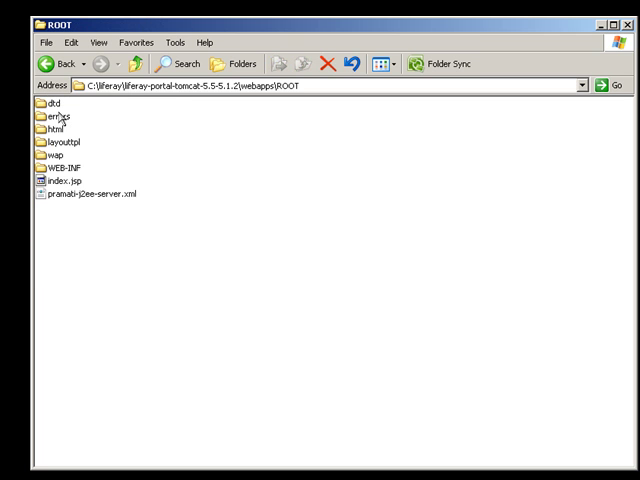
{"action": "double_click", "coordinate": [58, 167]}
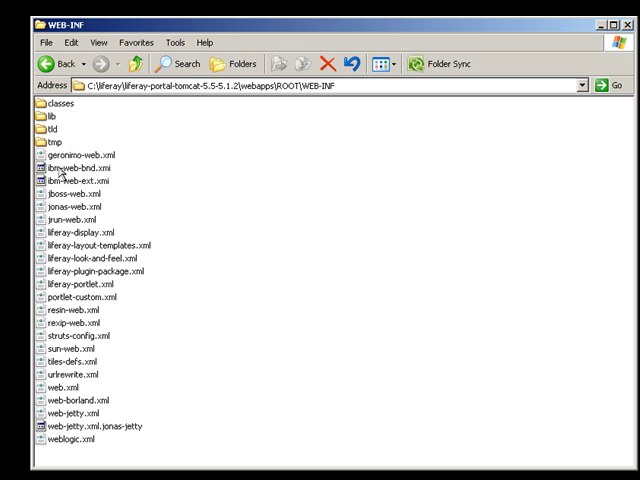
{"action": "double_click", "coordinate": [51, 103]}
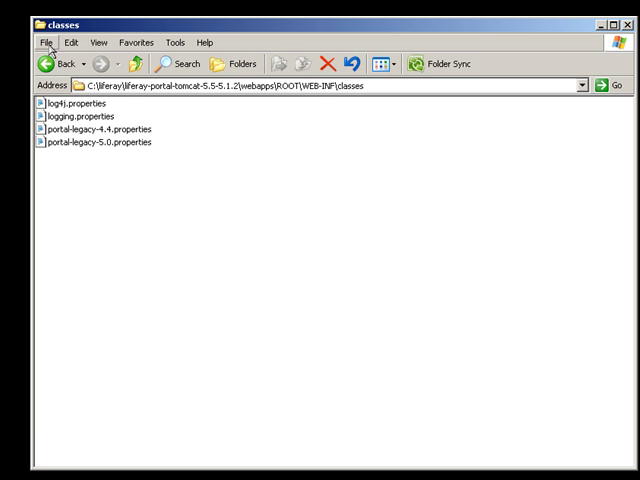
Step: Create a text document there renamed portal-ext.properties, accepting the extension change
{"action": "left_click", "coordinate": [42, 42]}
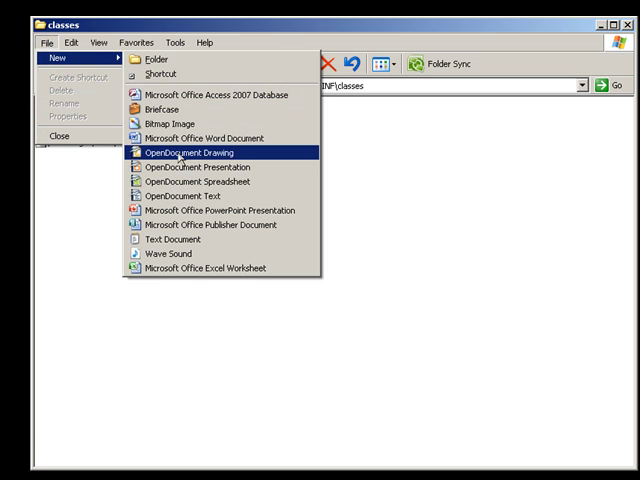
{"action": "left_click", "coordinate": [172, 239]}
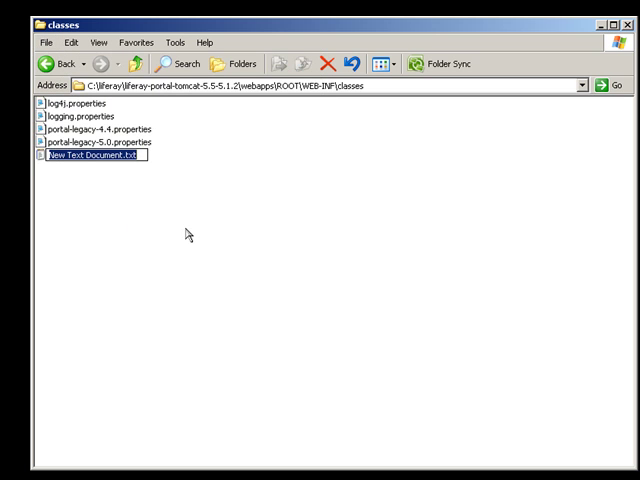
{"action": "type", "text": "portal-ext.properties"}
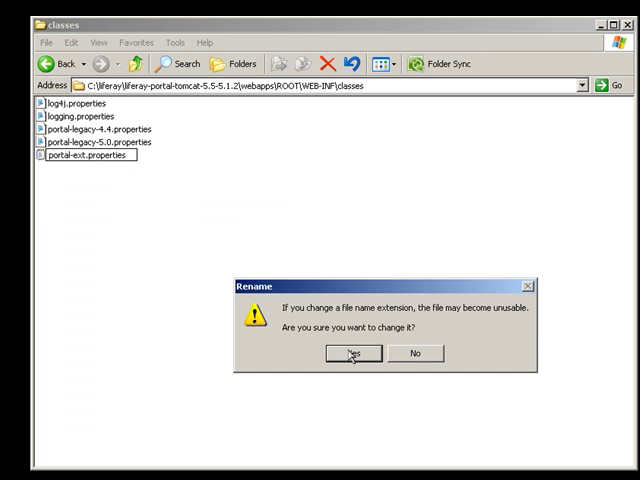
{"action": "left_click", "coordinate": [351, 353]}
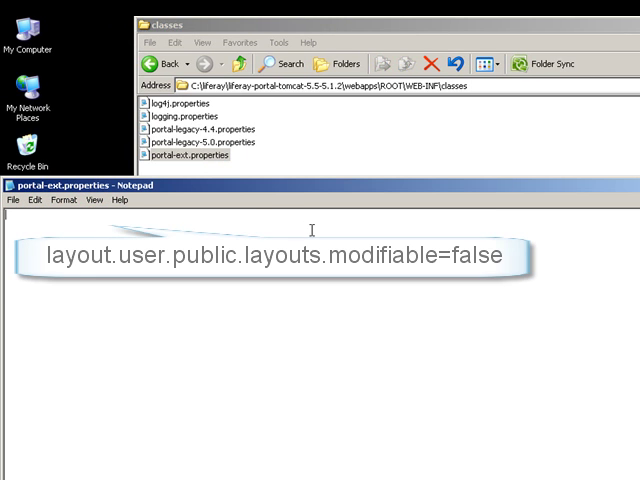
Step: Enter the line layout.user.public.layouts.modifiable=false in portal-ext.properties
{"action": "type", "text": "layout"}
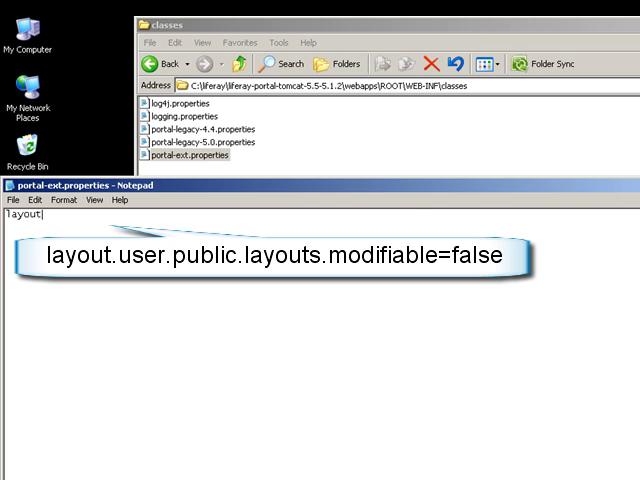
{"action": "type", "text": ".user."}
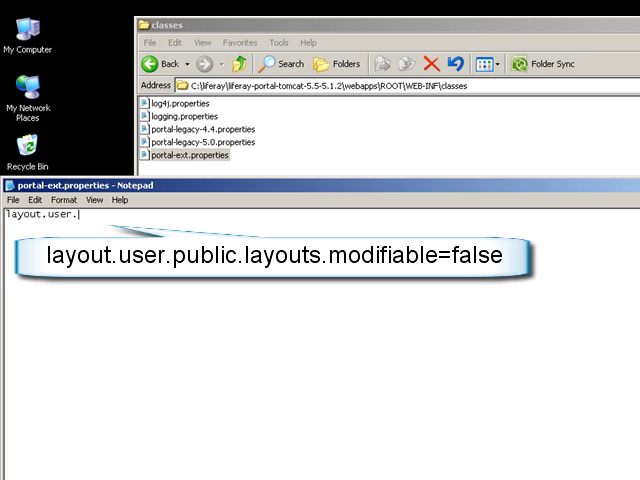
{"action": "type", "text": "public.l"}
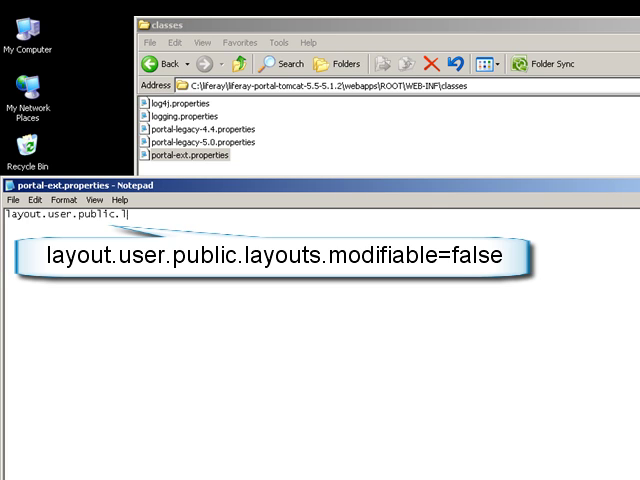
{"action": "type", "text": "ayouts.mo"}
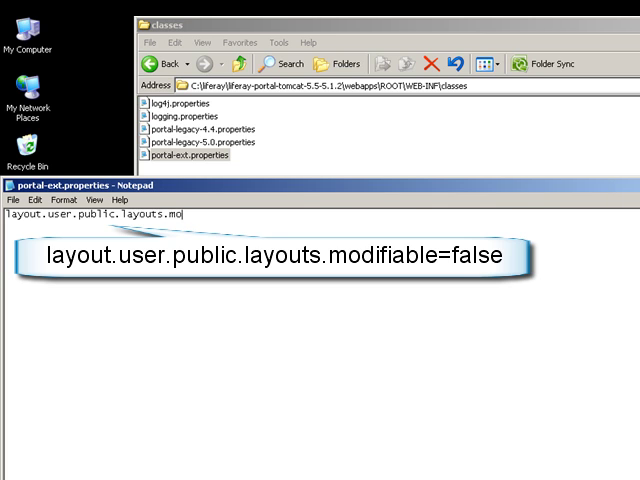
{"action": "type", "text": "difiable="}
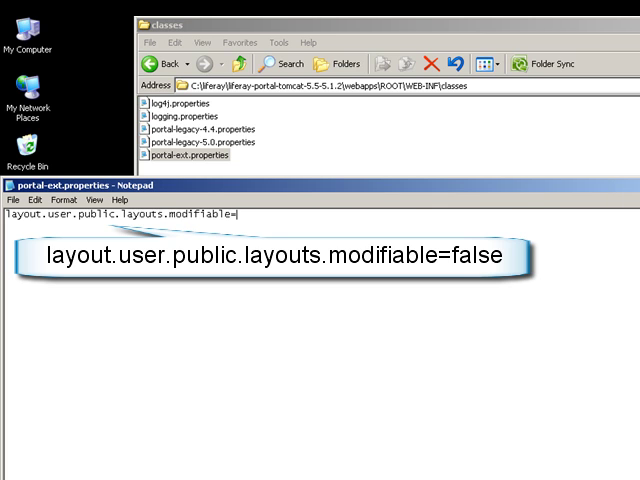
{"action": "type", "text": "false"}
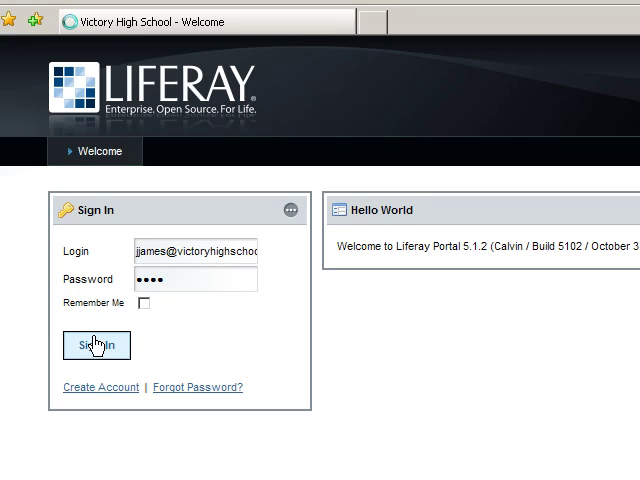
{"action": "mouse_move", "coordinate": [274, 348]}
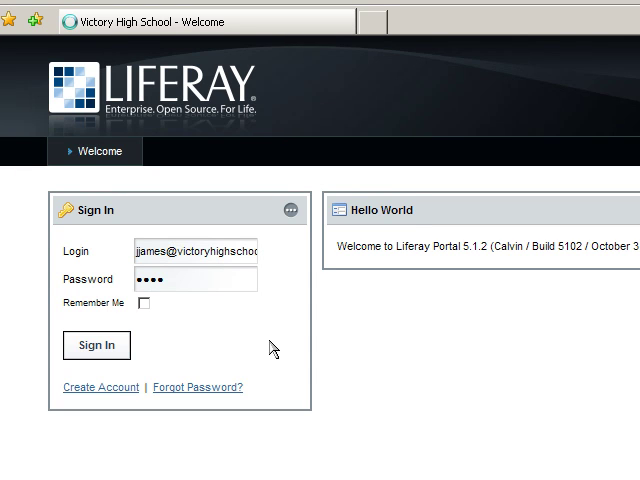
Step: Sign in as janitor james and go to his private My Content page
{"action": "left_click", "coordinate": [96, 345]}
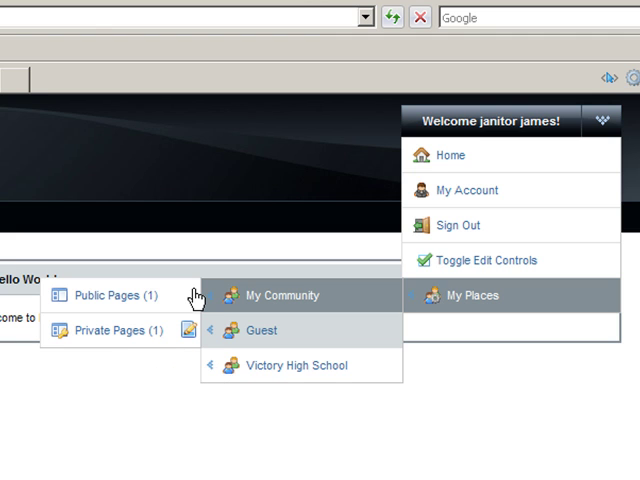
{"action": "mouse_move", "coordinate": [110, 330]}
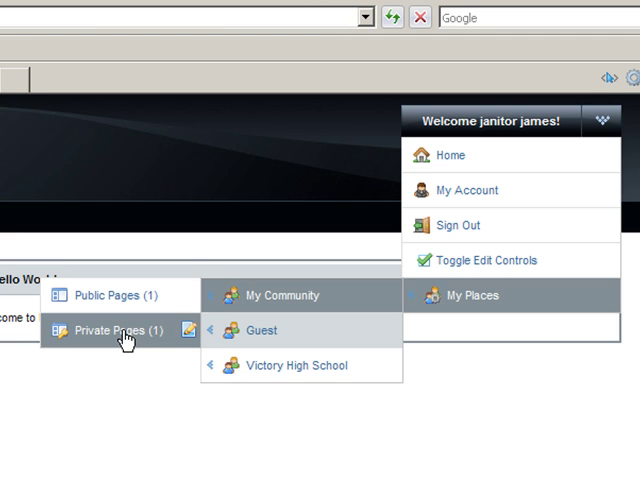
{"action": "left_click", "coordinate": [283, 295]}
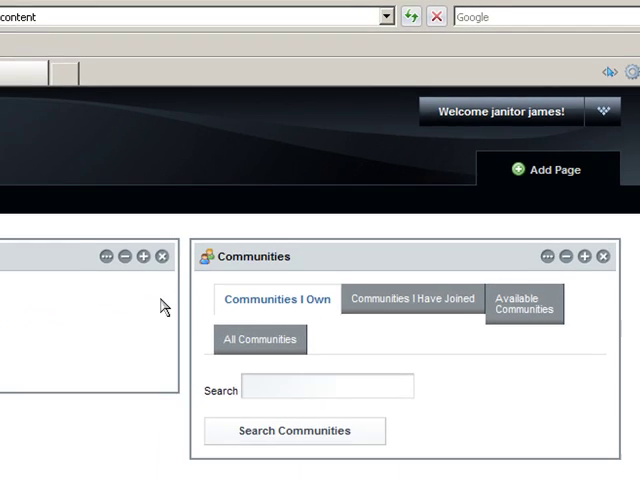
{"action": "left_click", "coordinate": [610, 78]}
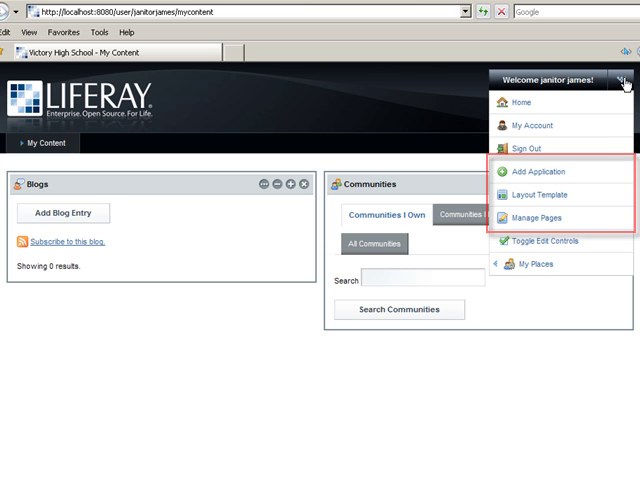
Step: Confirm janitor james's public My Home page offers no page-editing options, then sign out
{"action": "left_click", "coordinate": [538, 264]}
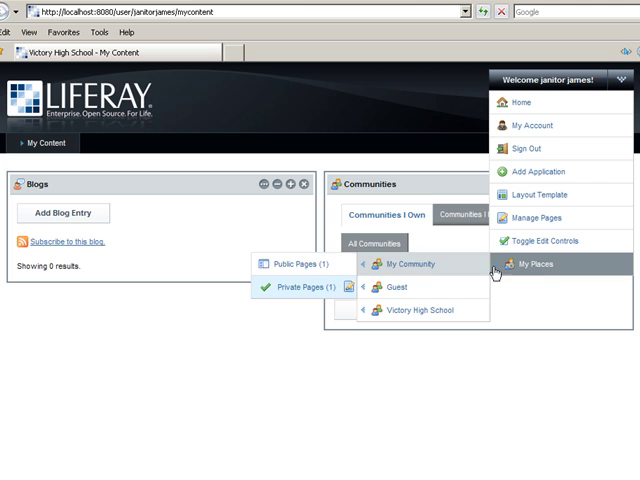
{"action": "left_click", "coordinate": [302, 269]}
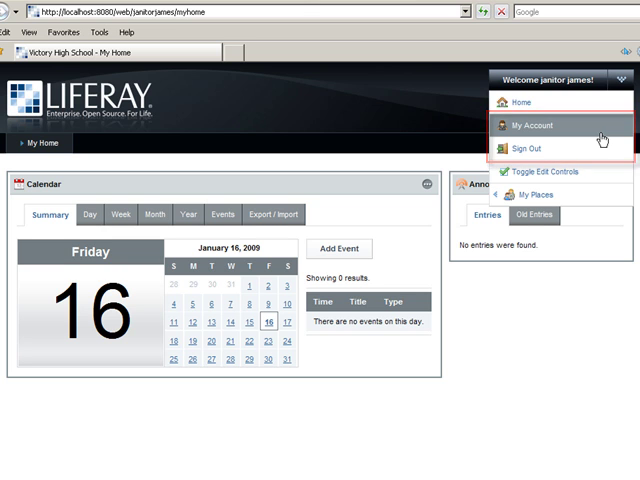
{"action": "left_click", "coordinate": [535, 148]}
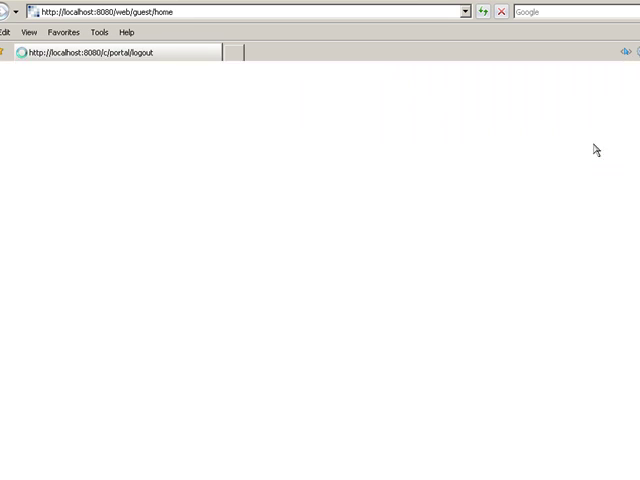